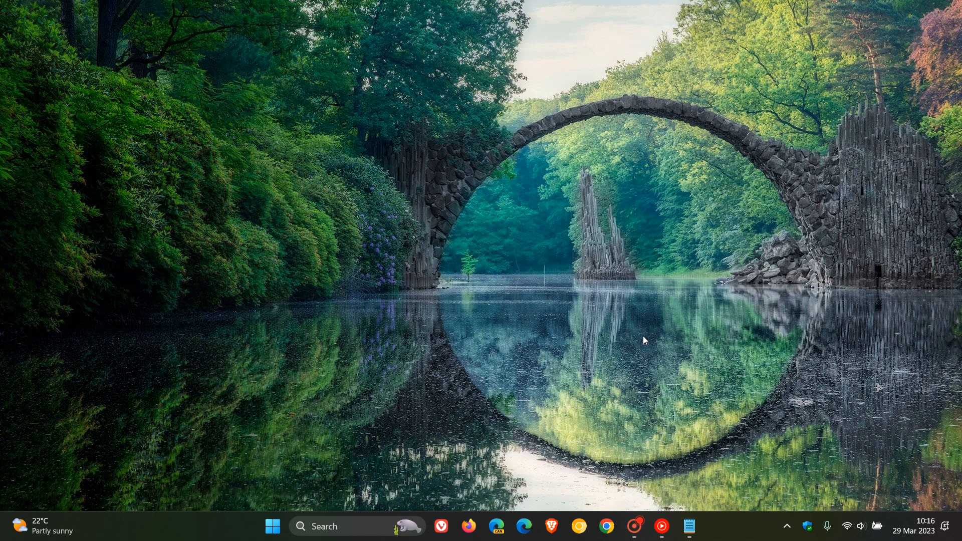
- Launch the Settings app from the Start menu, landing on the System page
click(271, 526)
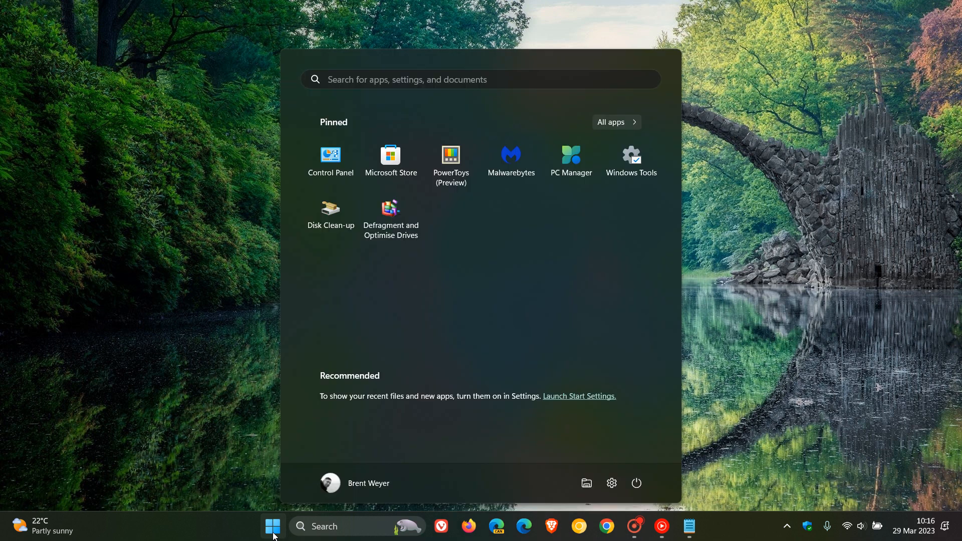
click(611, 483)
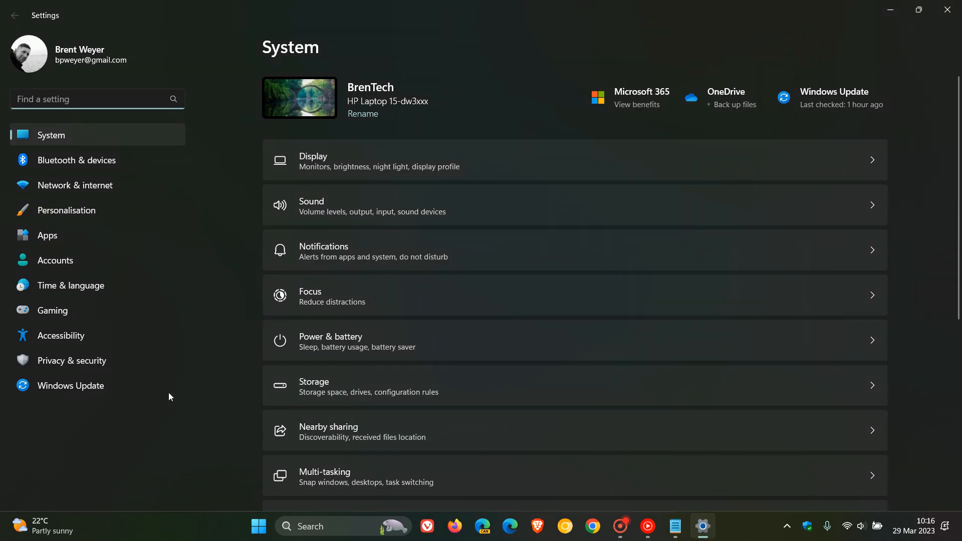
- Show Windows Update's update history with the Feature Updates group collapsed
click(70, 385)
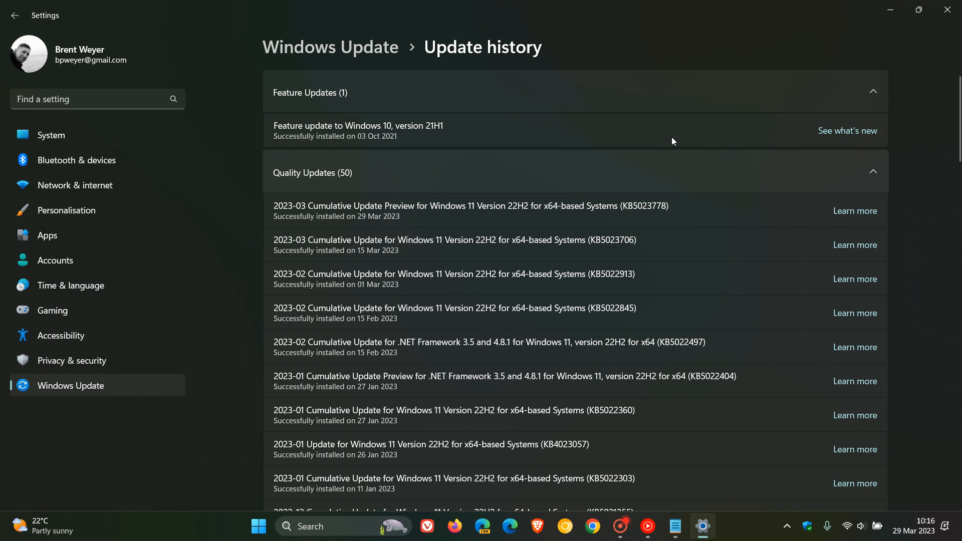
click(871, 91)
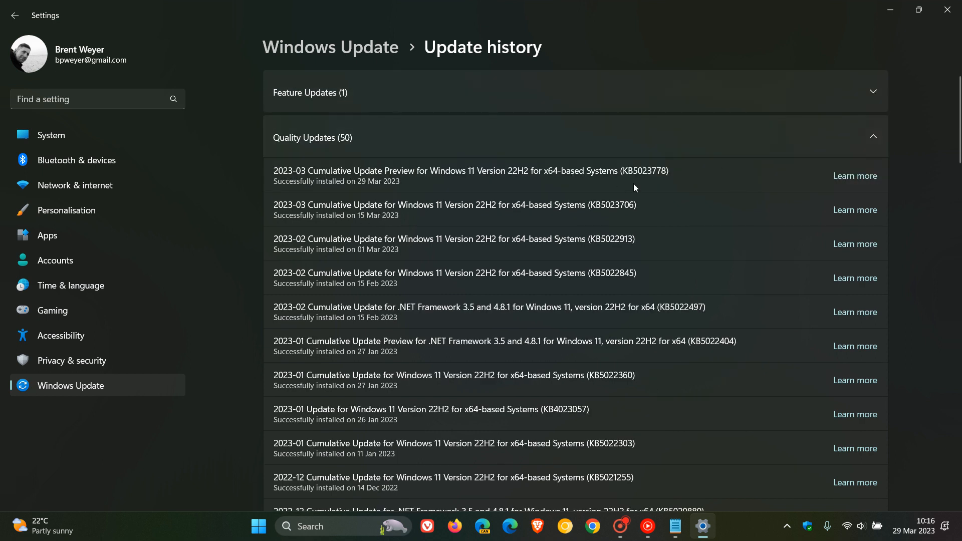
mouse_move(701, 191)
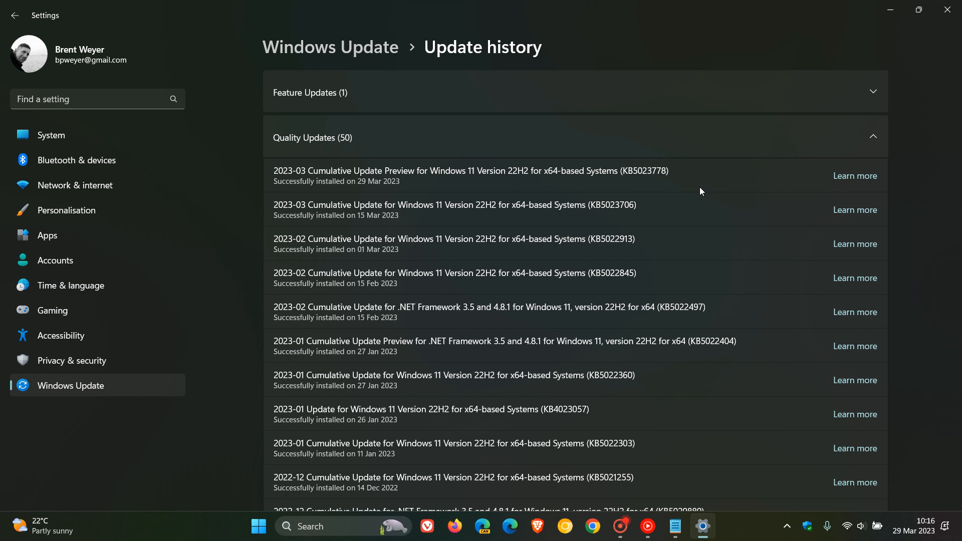
mouse_move(728, 165)
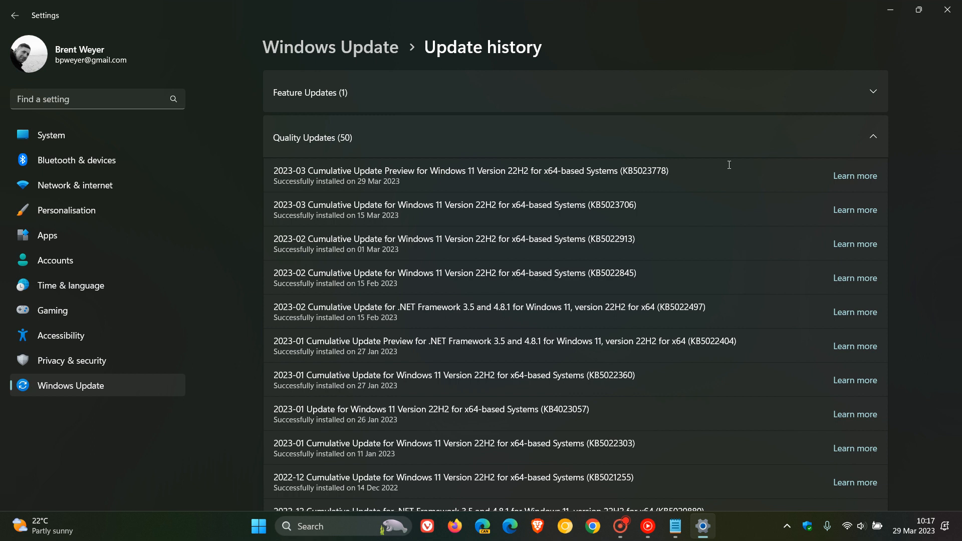
mouse_move(704, 182)
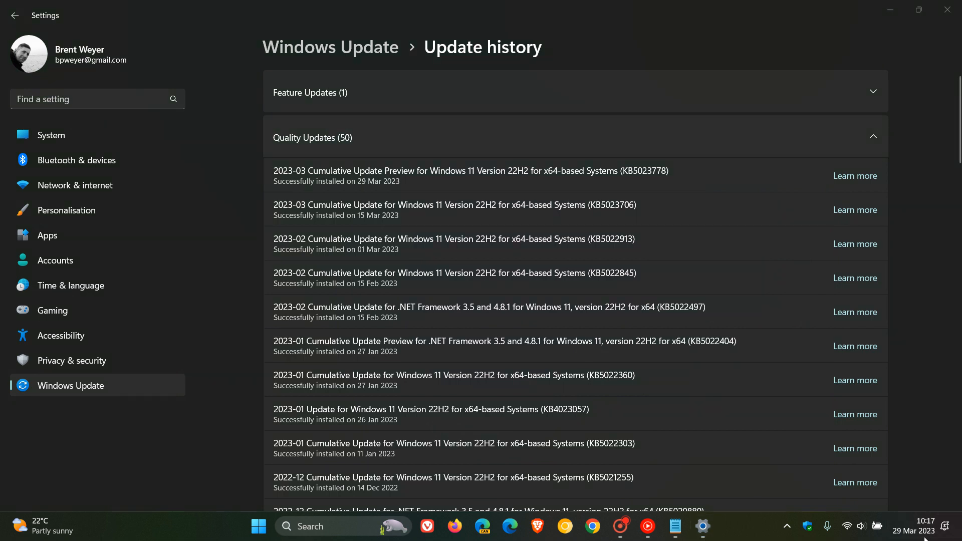
click(913, 530)
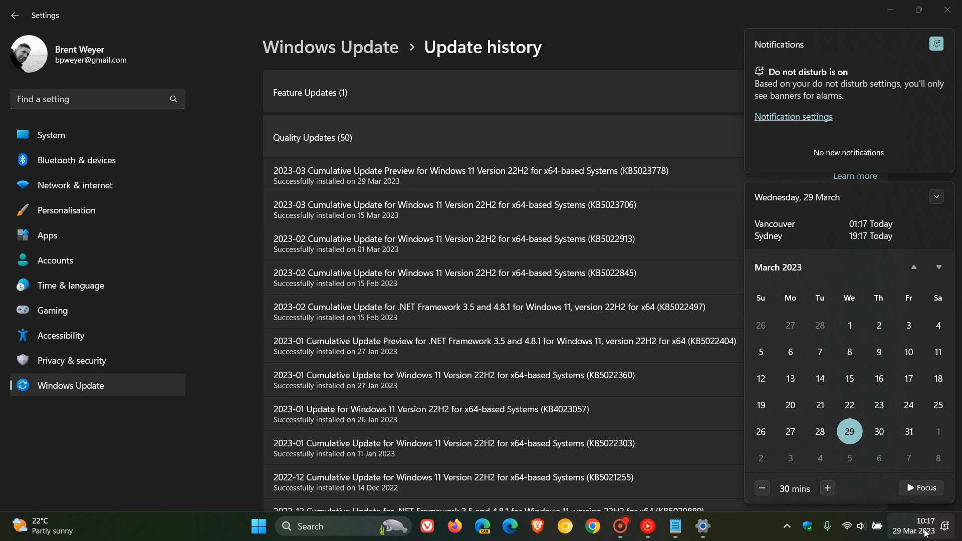
click(938, 267)
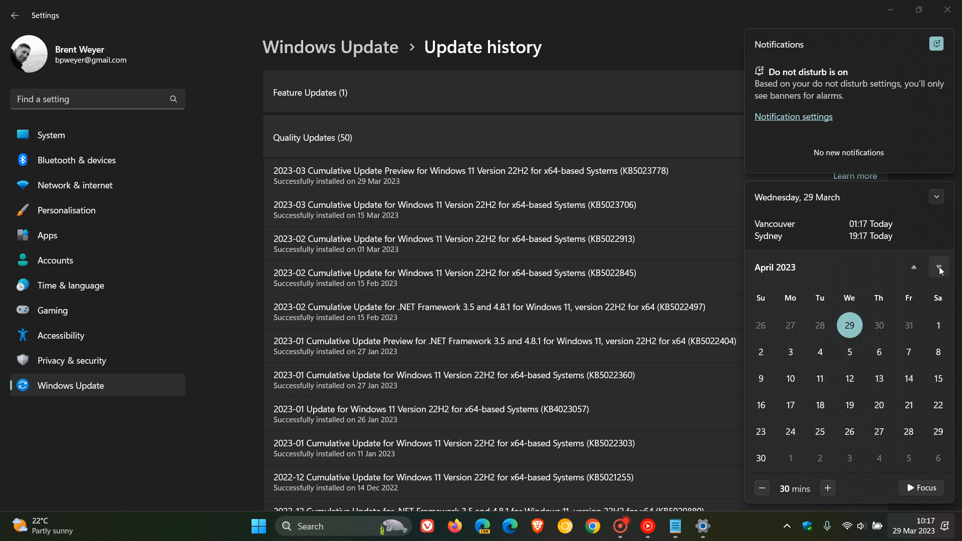
mouse_move(819, 378)
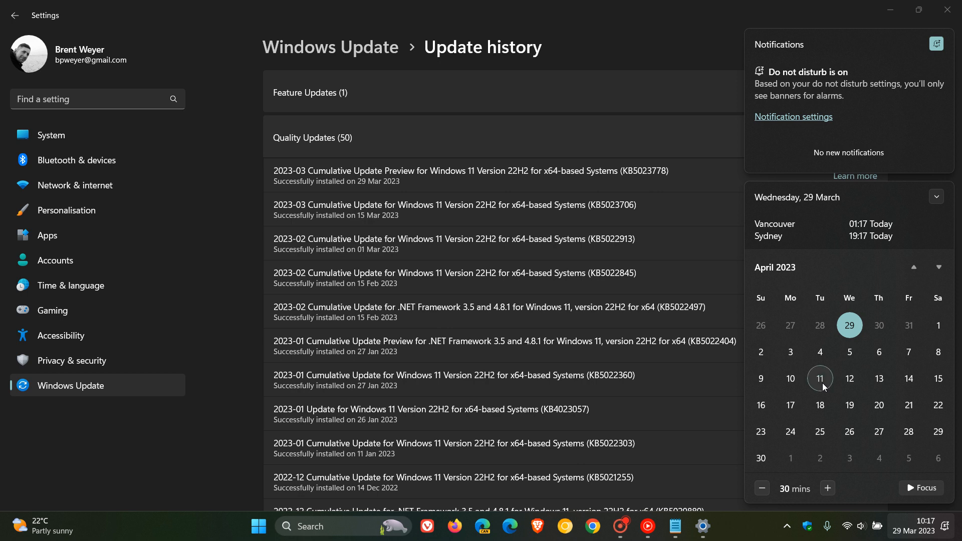
click(669, 49)
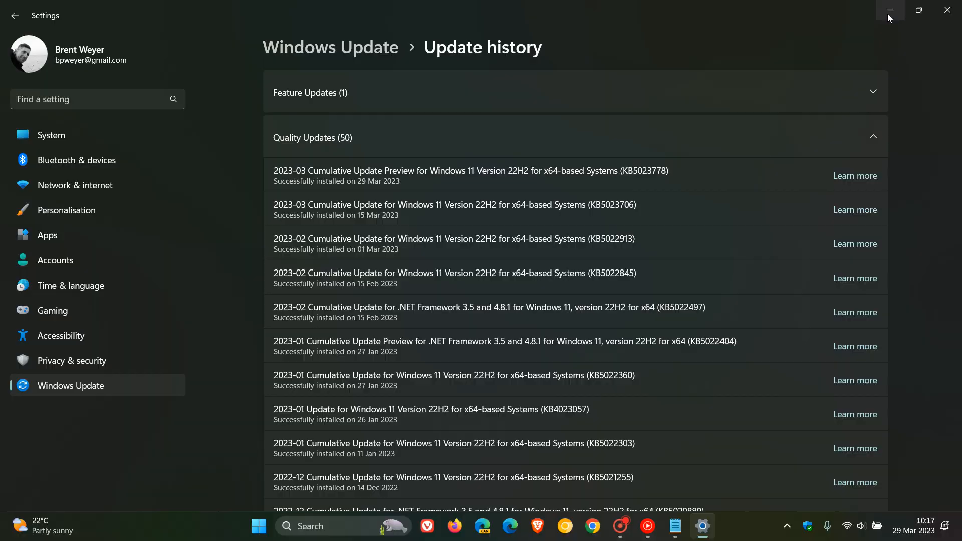
- Minimise Settings to the taskbar and bring up the Start menu
click(889, 10)
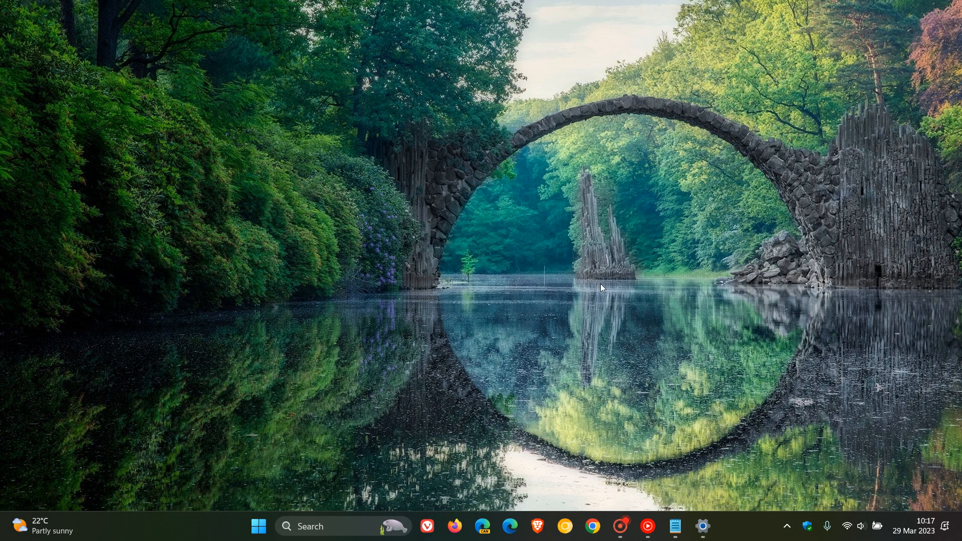
click(258, 526)
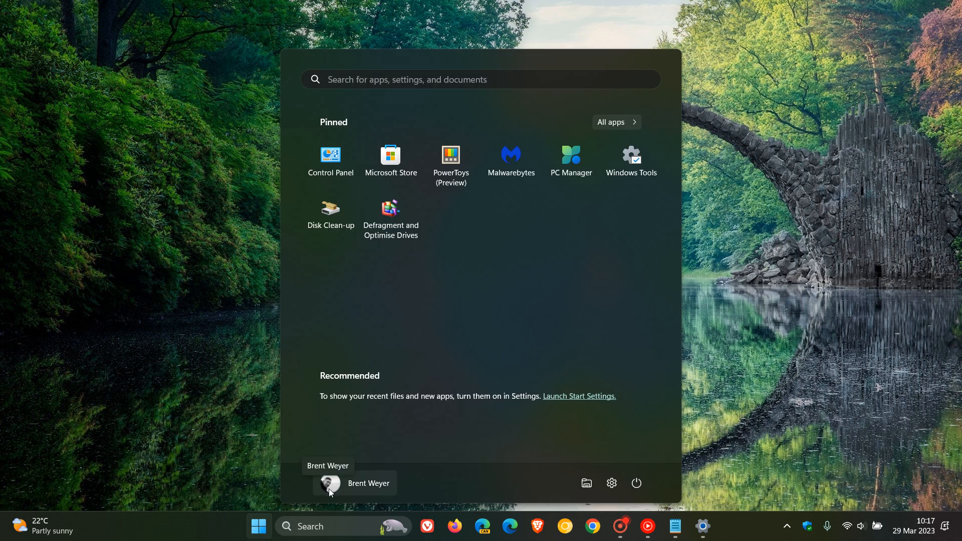
- Expand the signed-in account's menu with account settings, lock and sign out
click(353, 483)
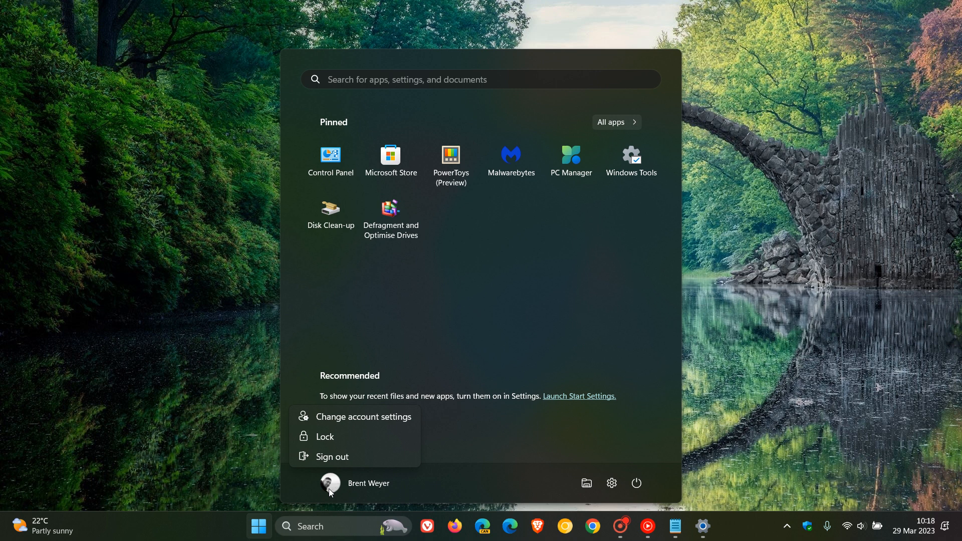
mouse_move(373, 459)
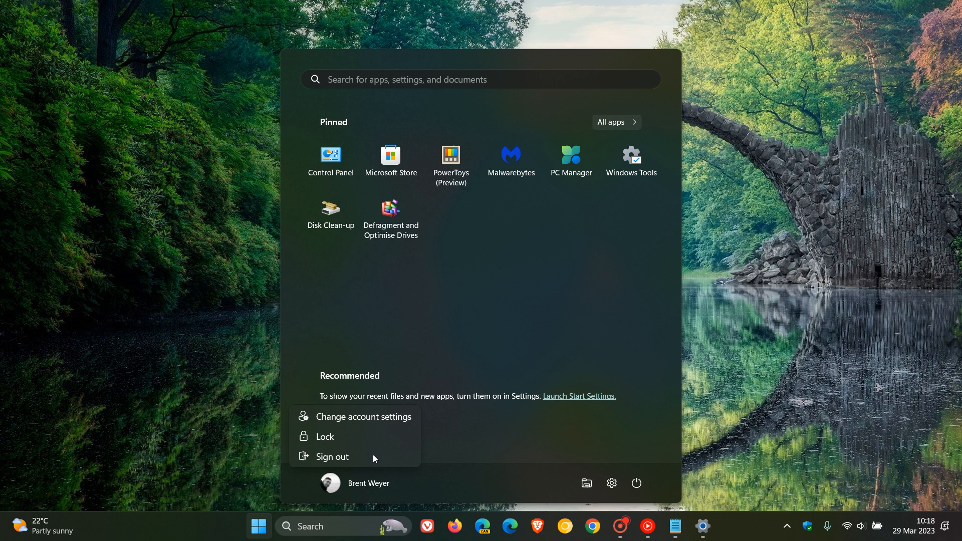
mouse_move(410, 356)
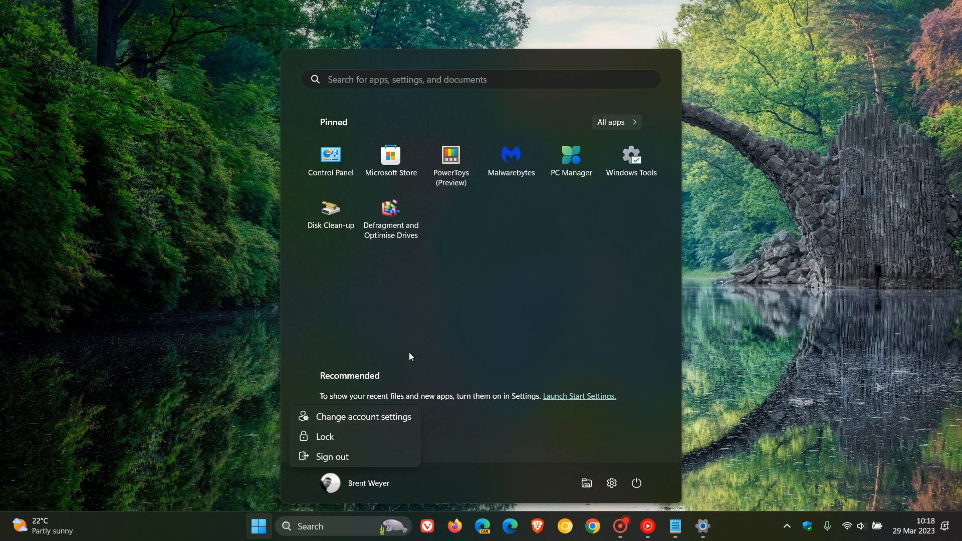
mouse_move(378, 349)
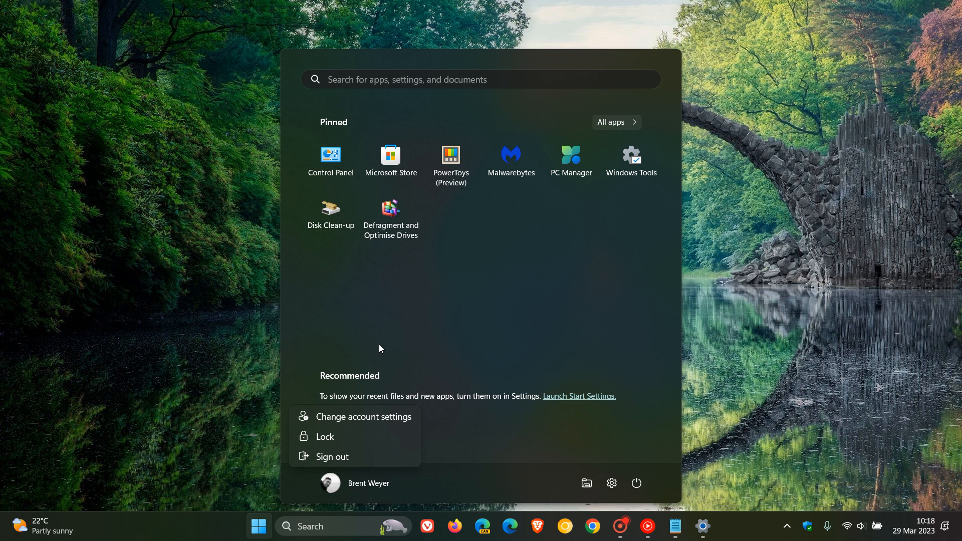
mouse_move(337, 336)
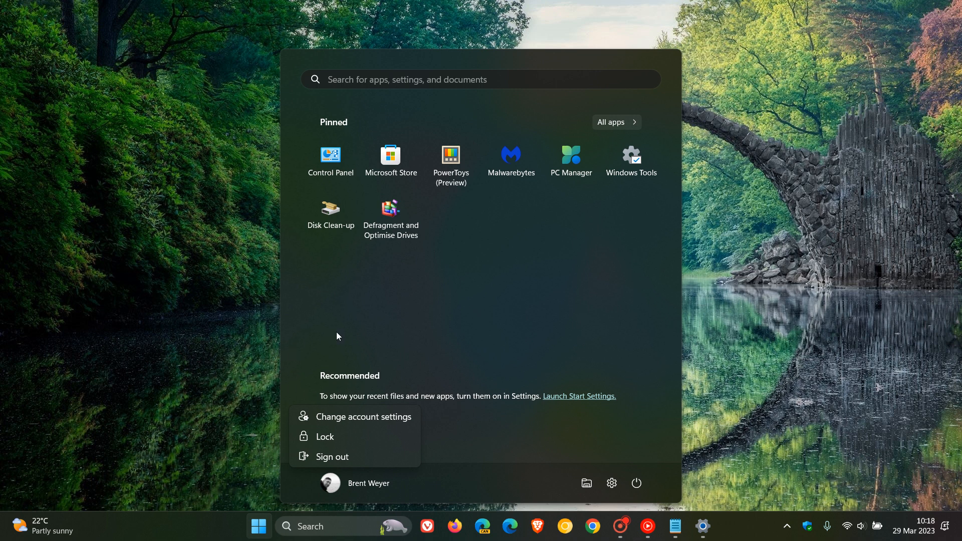
mouse_move(363, 348)
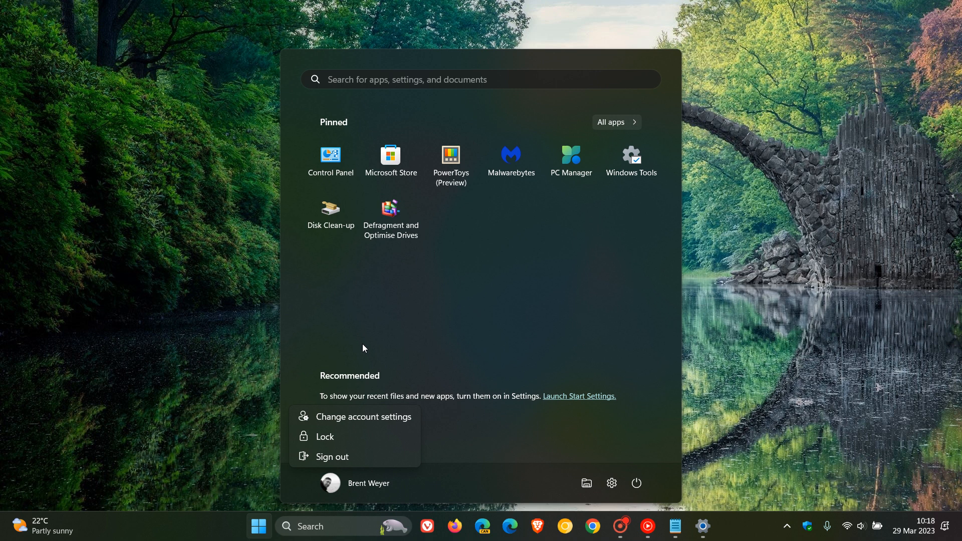
mouse_move(490, 472)
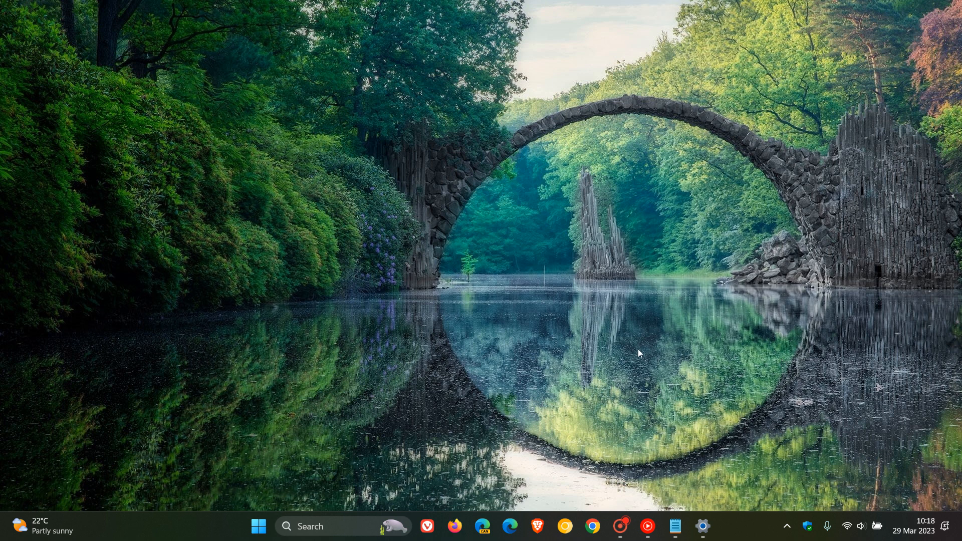
mouse_move(373, 515)
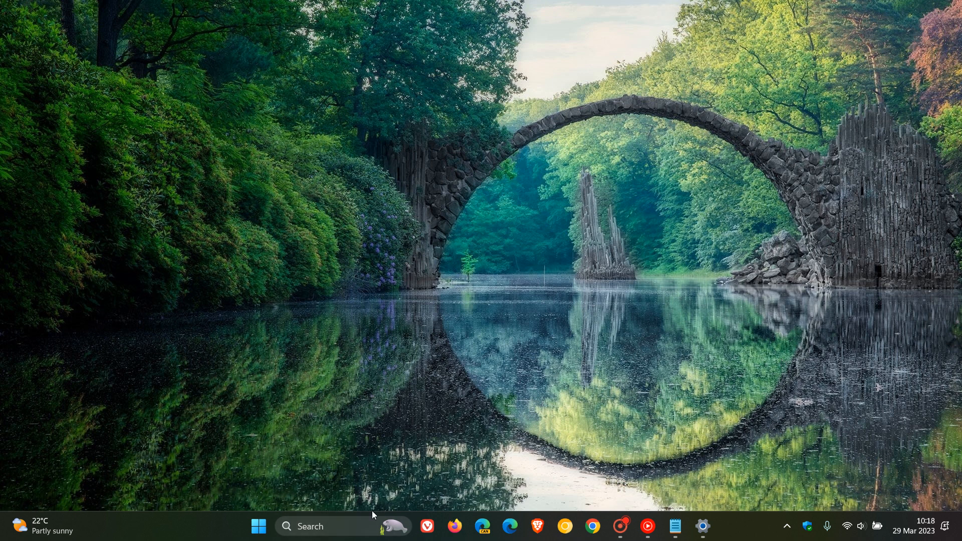
mouse_move(392, 484)
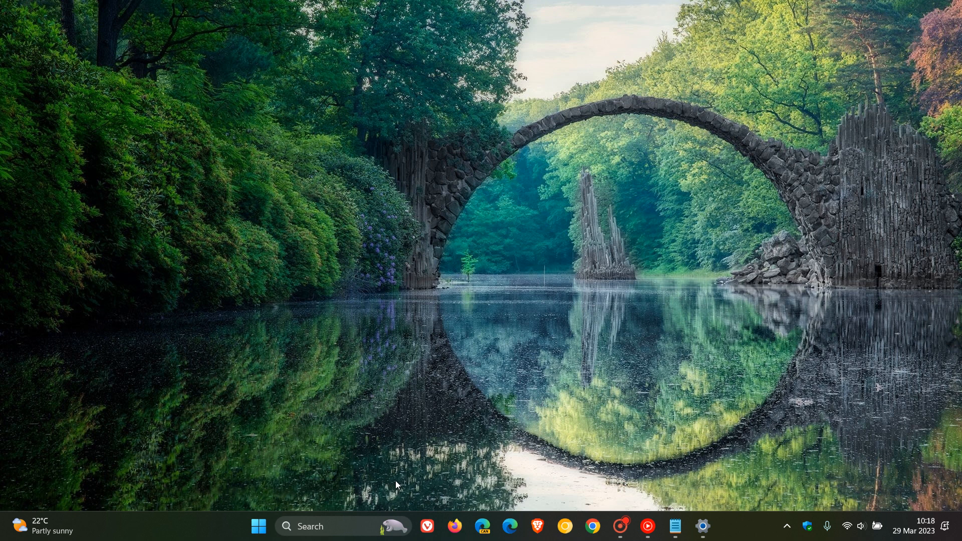
mouse_move(703, 526)
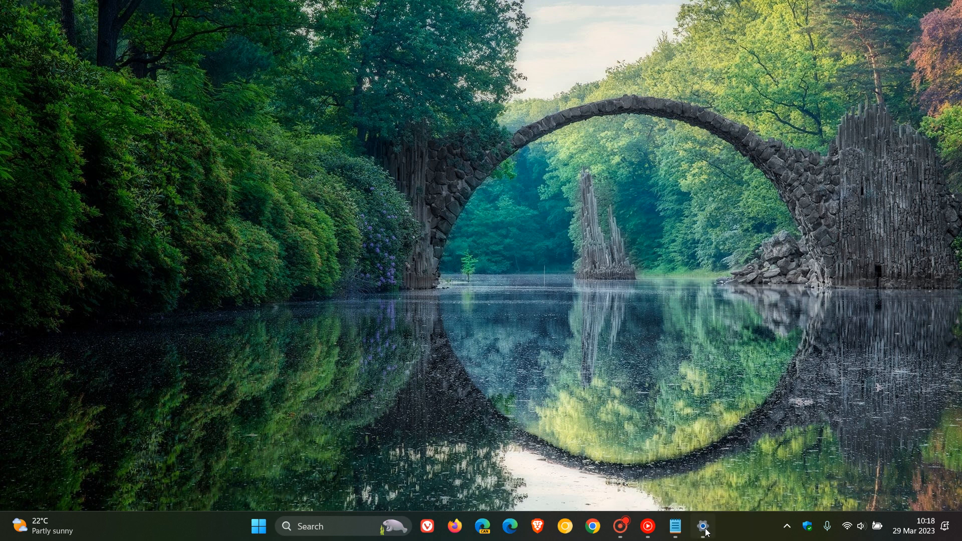
- Restore the Settings window from the taskbar, back on update history
click(703, 526)
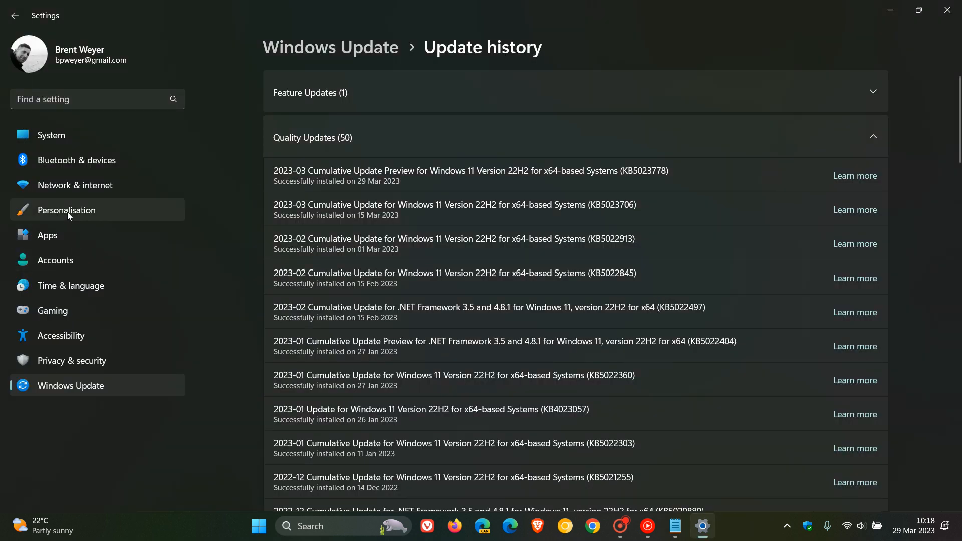
- Under Personalisation > Colours, choose Custom mode with the Windows mode set to Dark
click(66, 210)
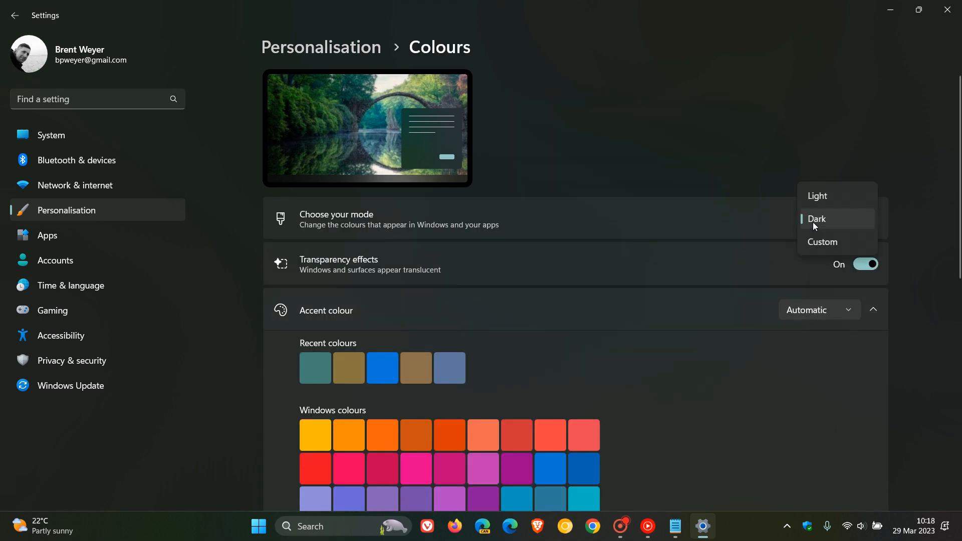
click(822, 242)
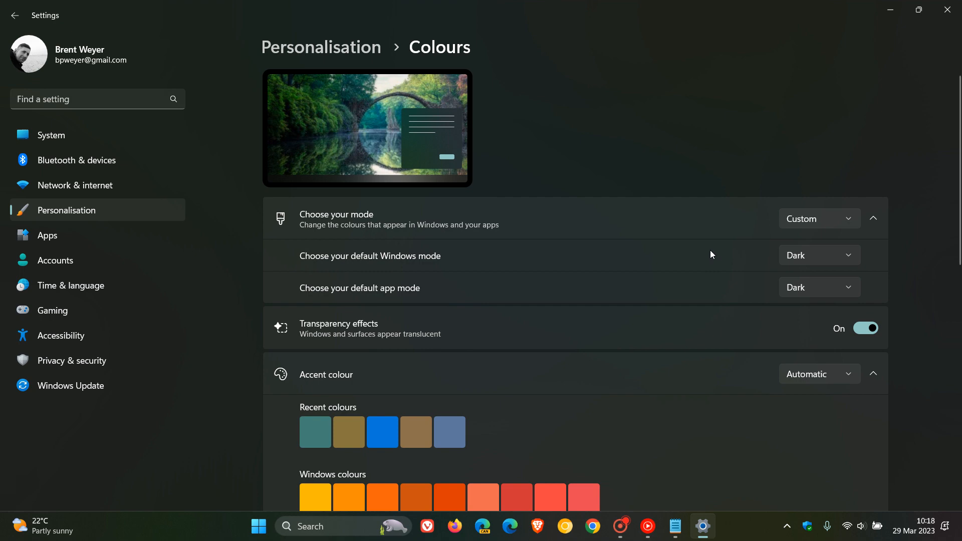
mouse_move(803, 265)
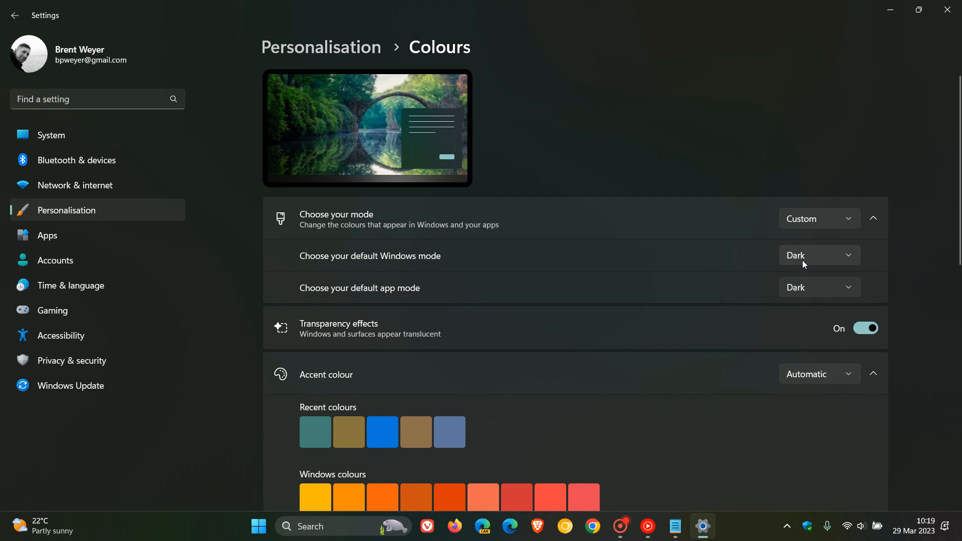
click(819, 255)
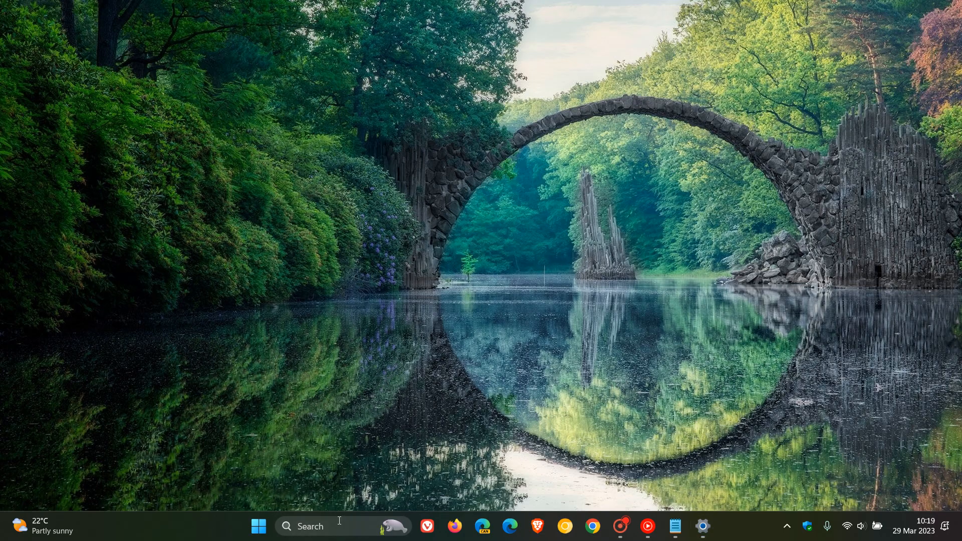
mouse_move(583, 292)
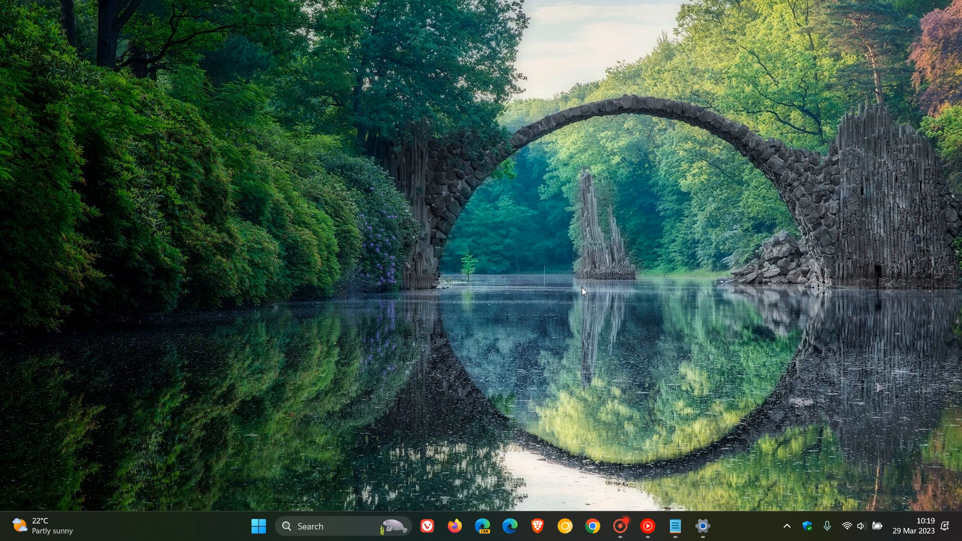
click(702, 526)
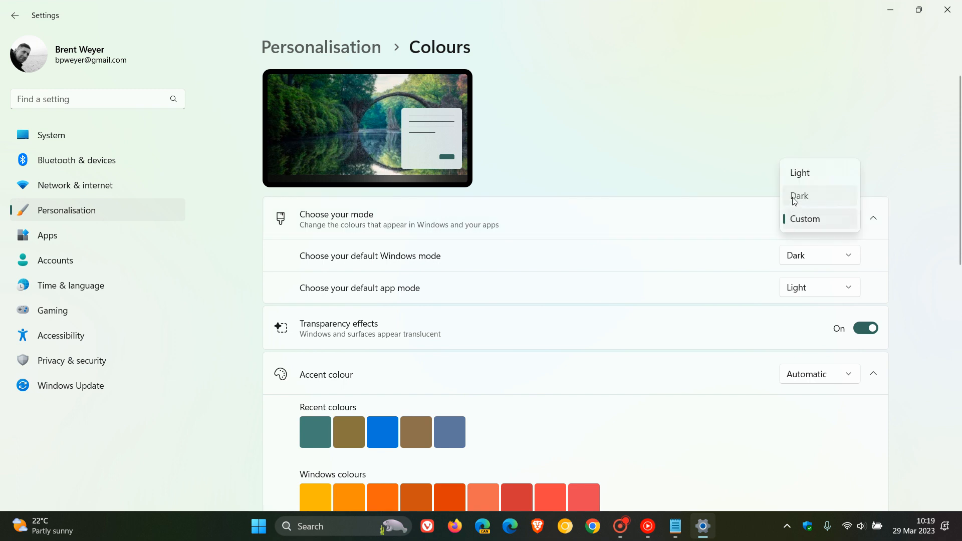
click(798, 195)
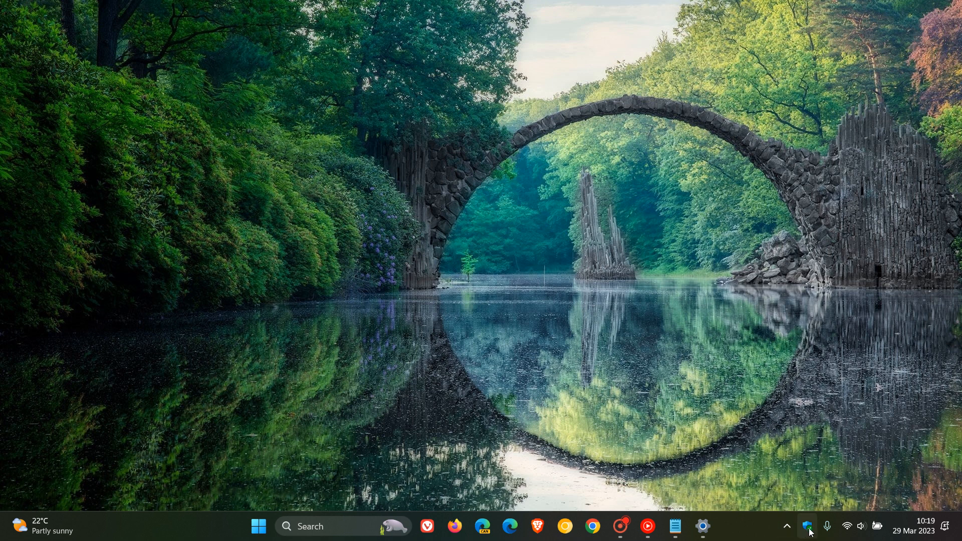
click(808, 525)
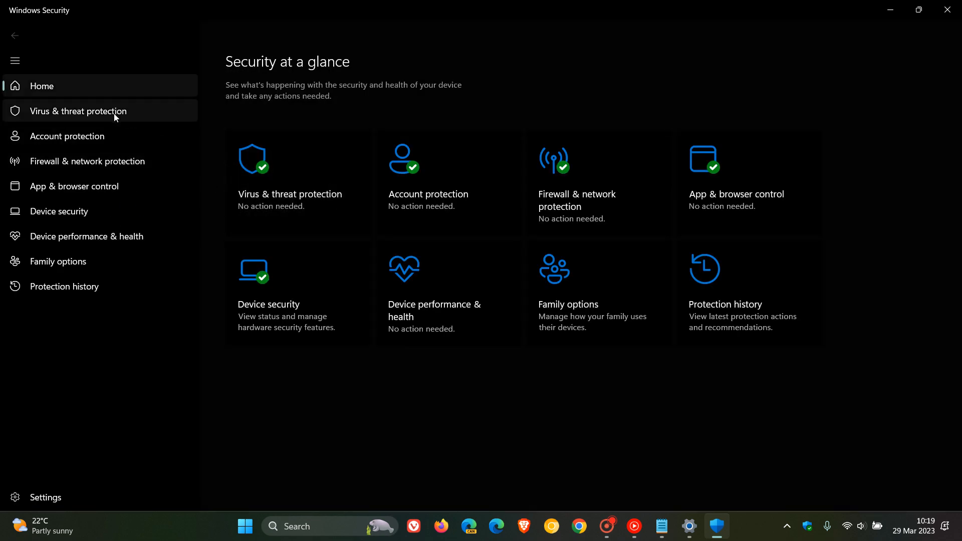
mouse_move(890, 10)
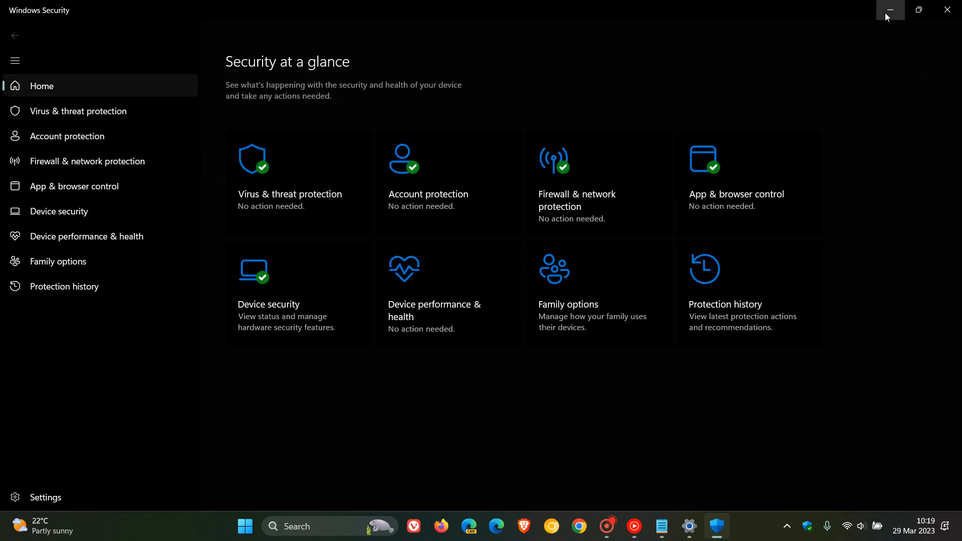
mouse_move(893, 111)
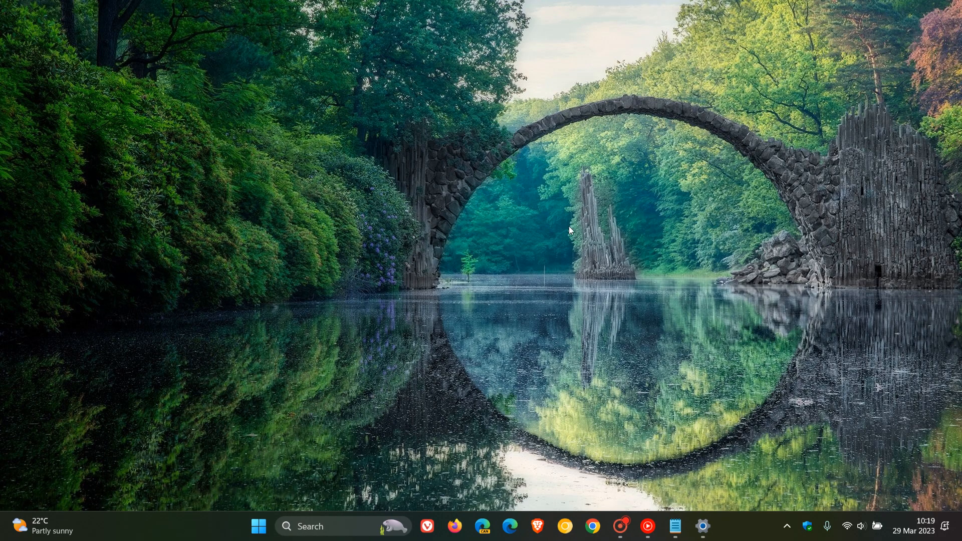
mouse_move(555, 232)
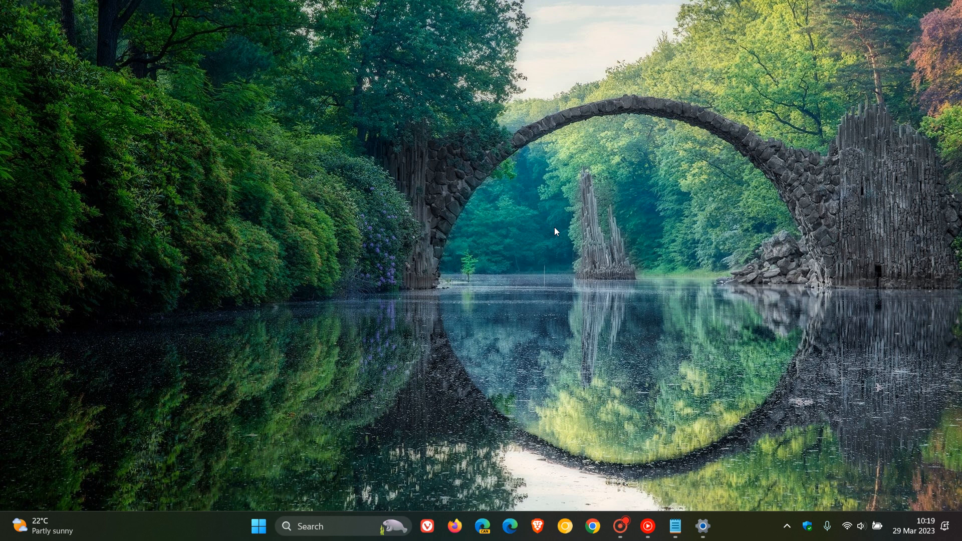
- Launch Notepad from the taskbar with a blank Untitled tab
click(674, 526)
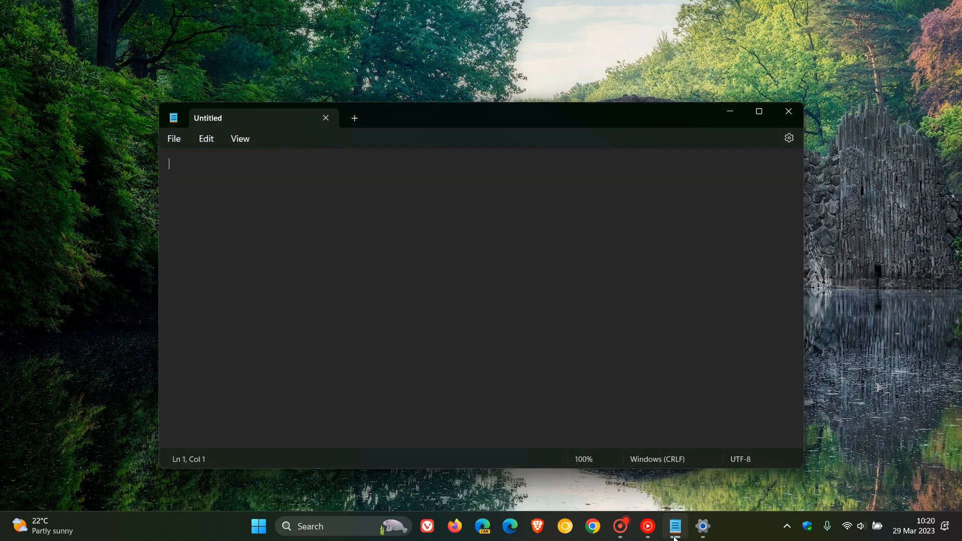
- Review Notepad's settings, keep files opening in a new tab, and close Notepad
click(789, 137)
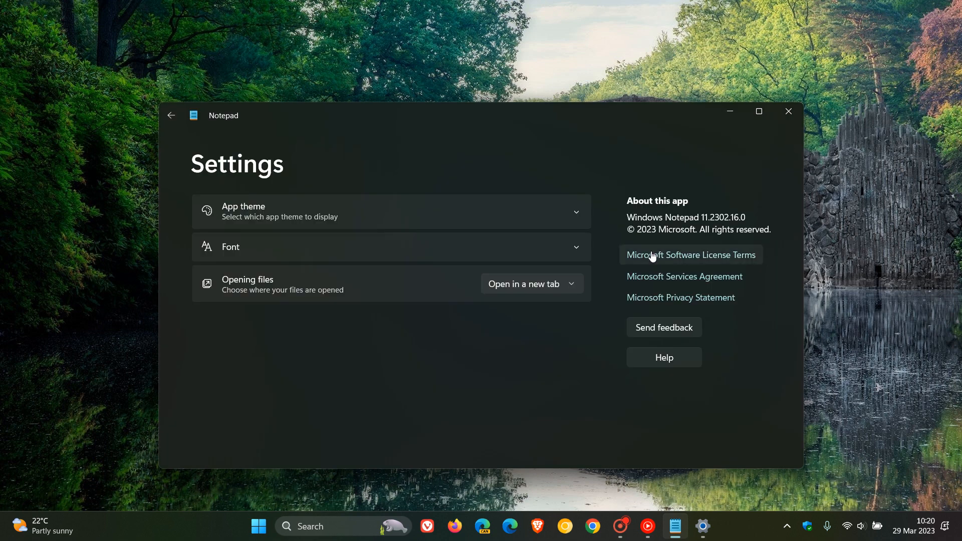
mouse_move(580, 366)
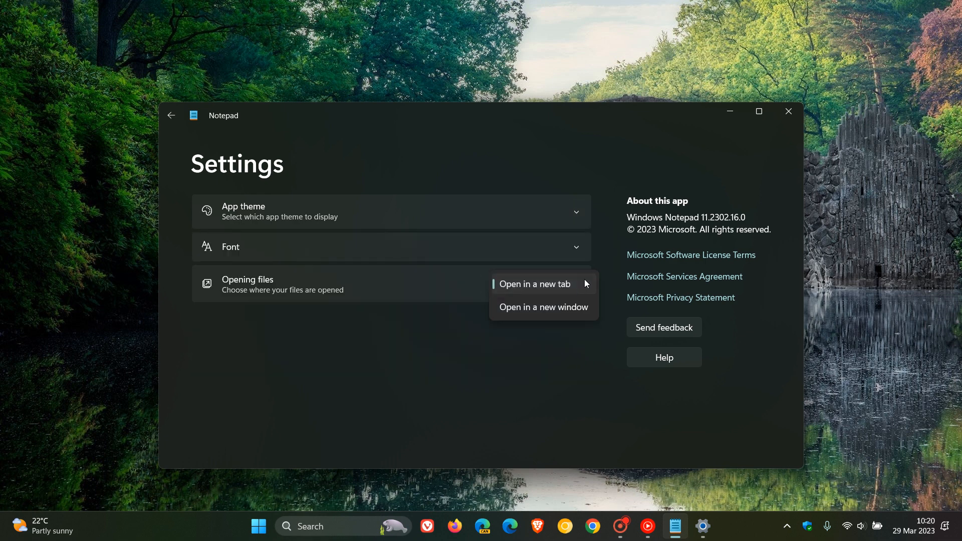
click(534, 283)
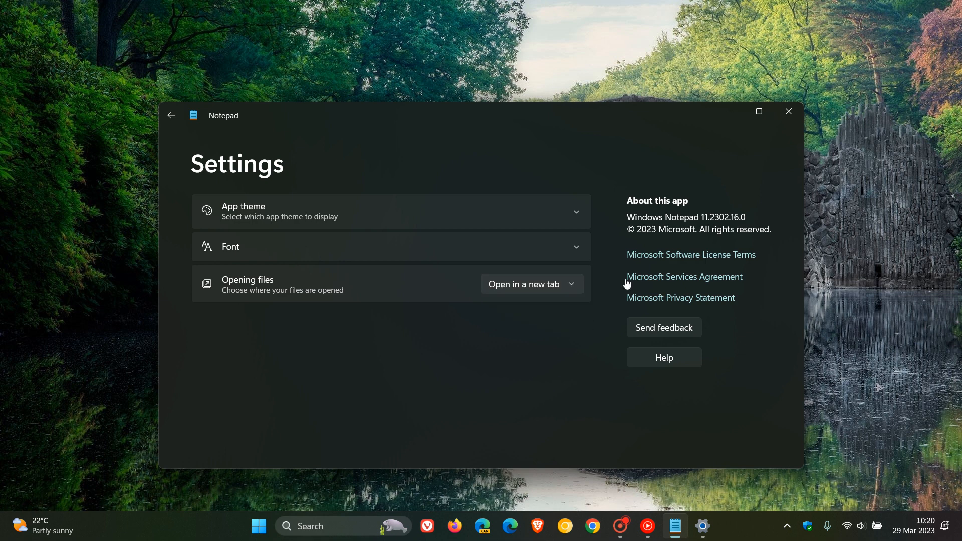
click(787, 111)
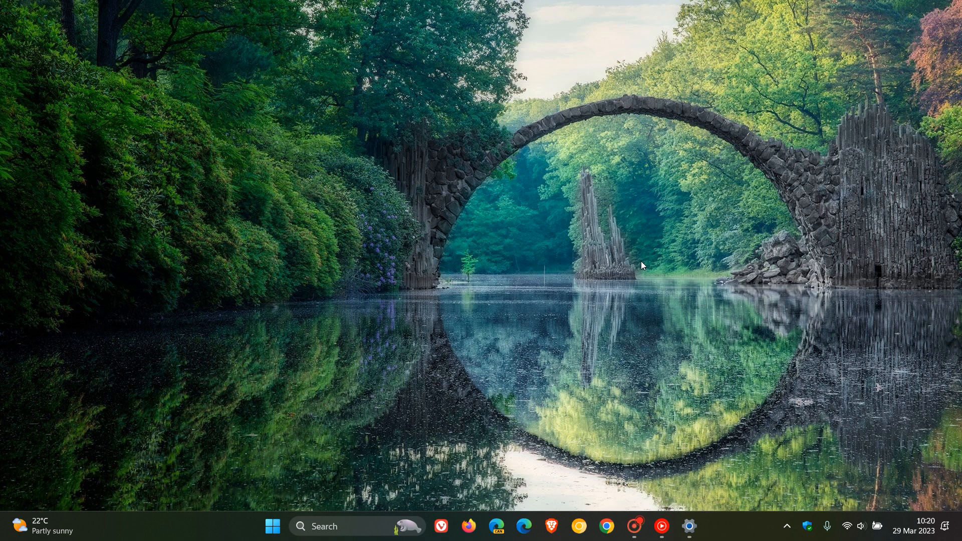
mouse_move(645, 226)
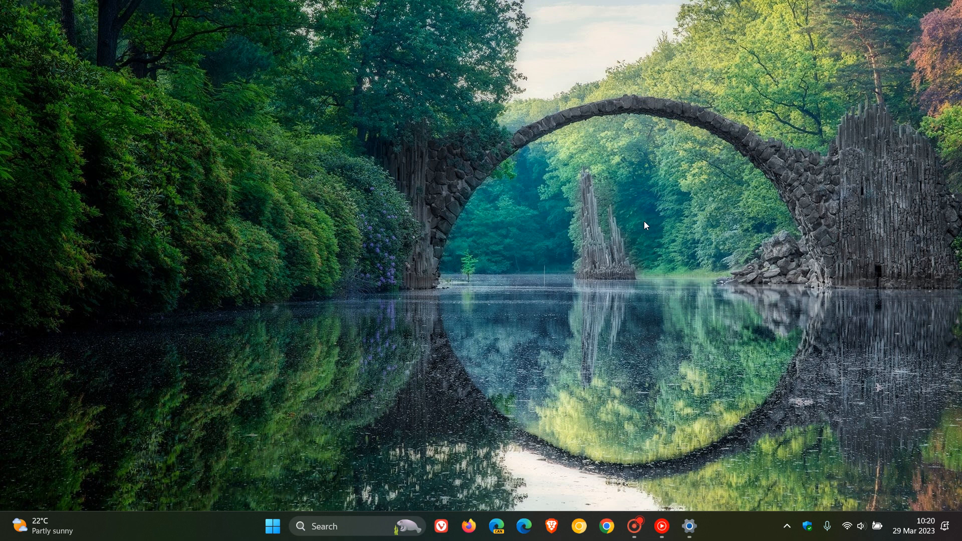
mouse_move(611, 243)
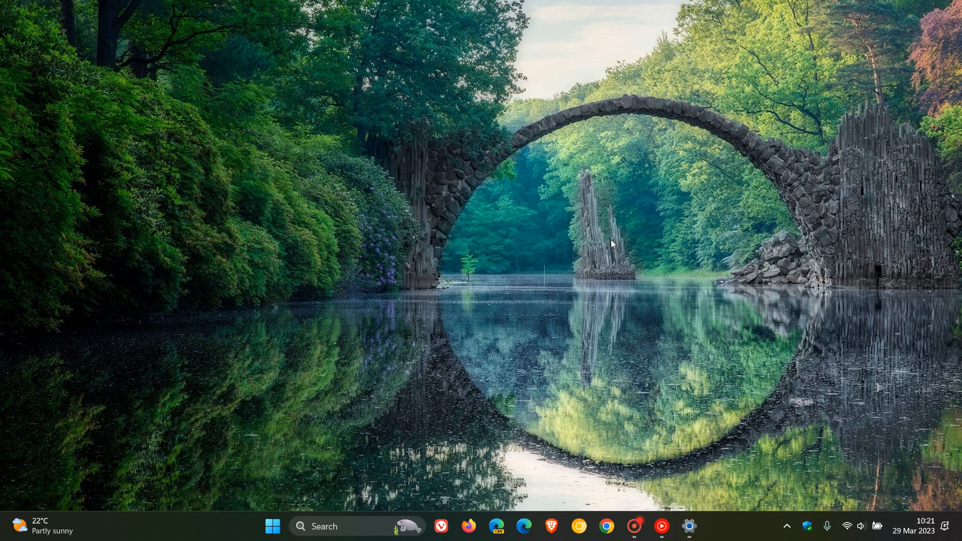
click(331, 526)
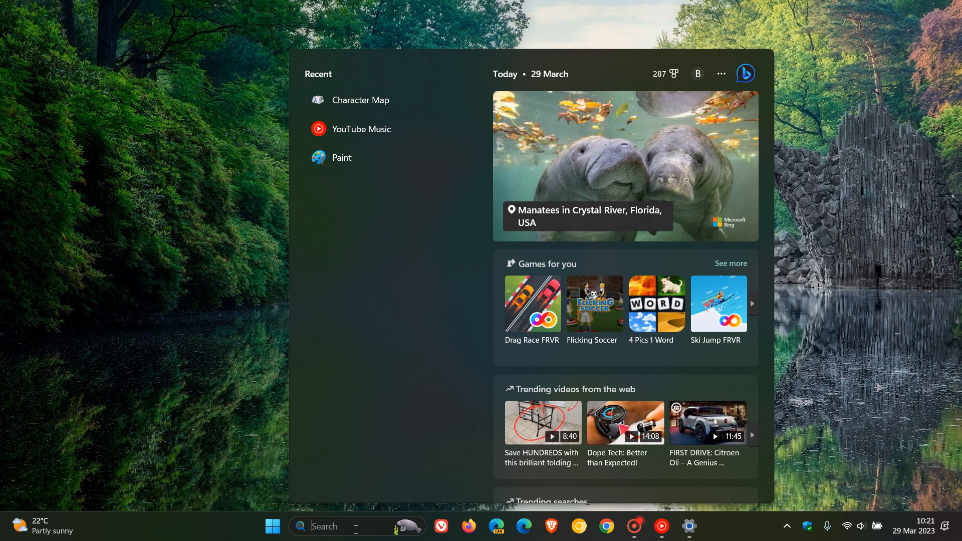
mouse_move(801, 291)
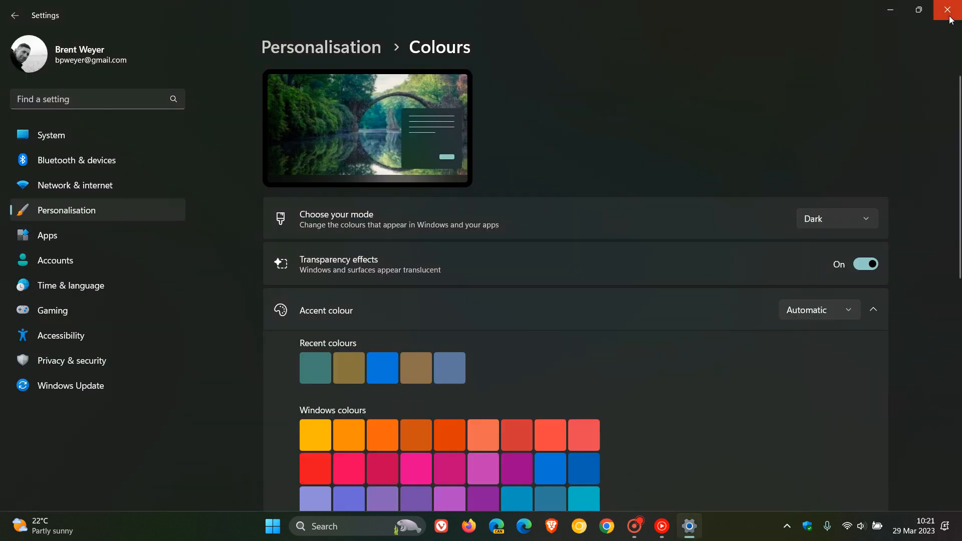
click(950, 10)
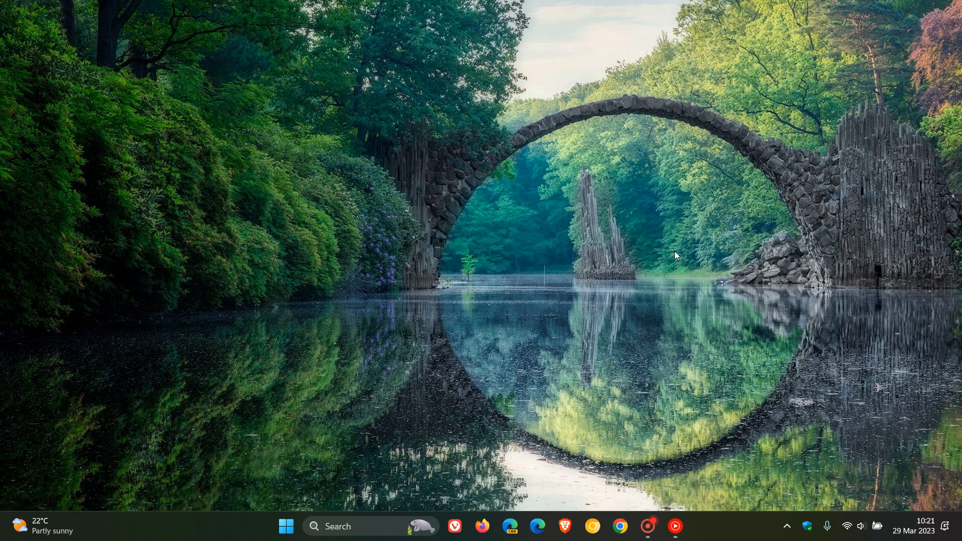
mouse_move(445, 331)
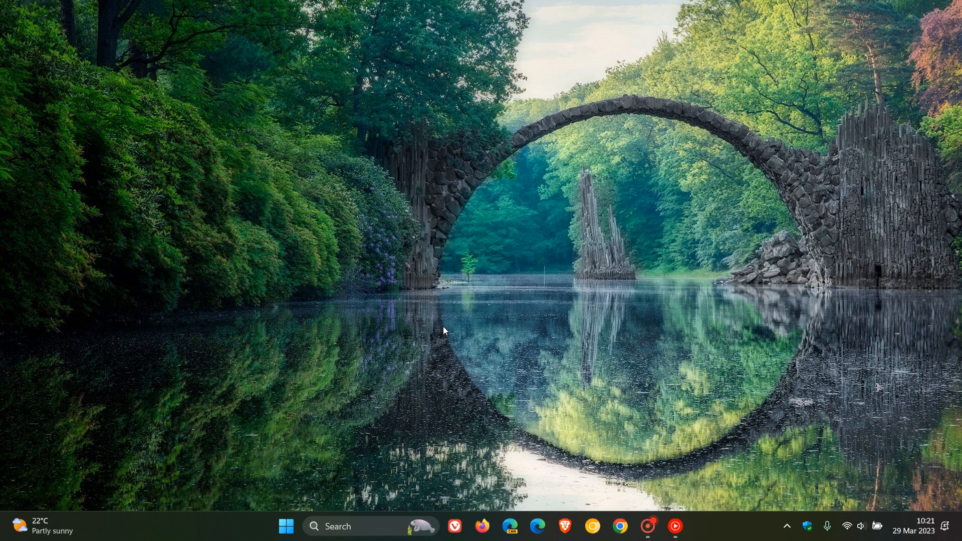
- Run winver.exe from search, confirm 22H2 build 22621.1485, and dismiss About Windows
click(336, 526)
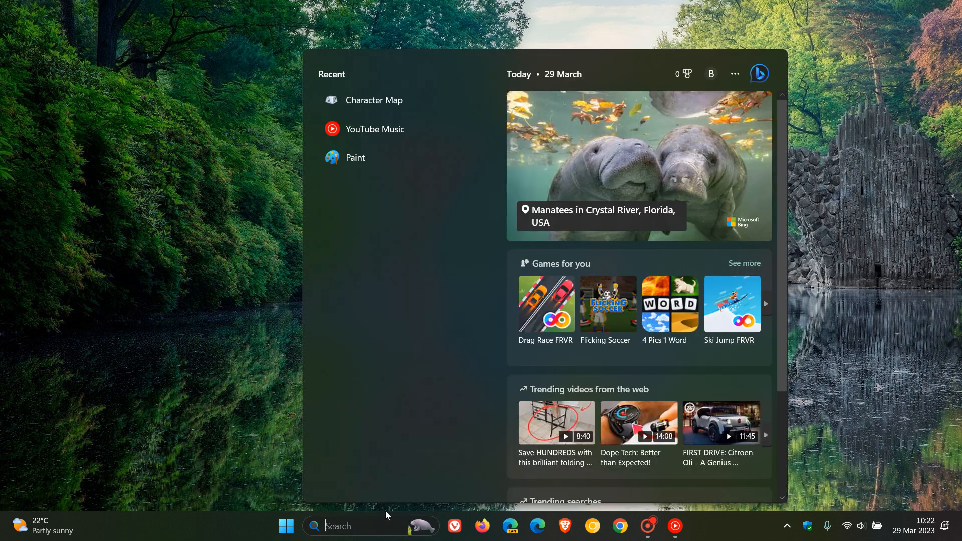
text(windows Tools)
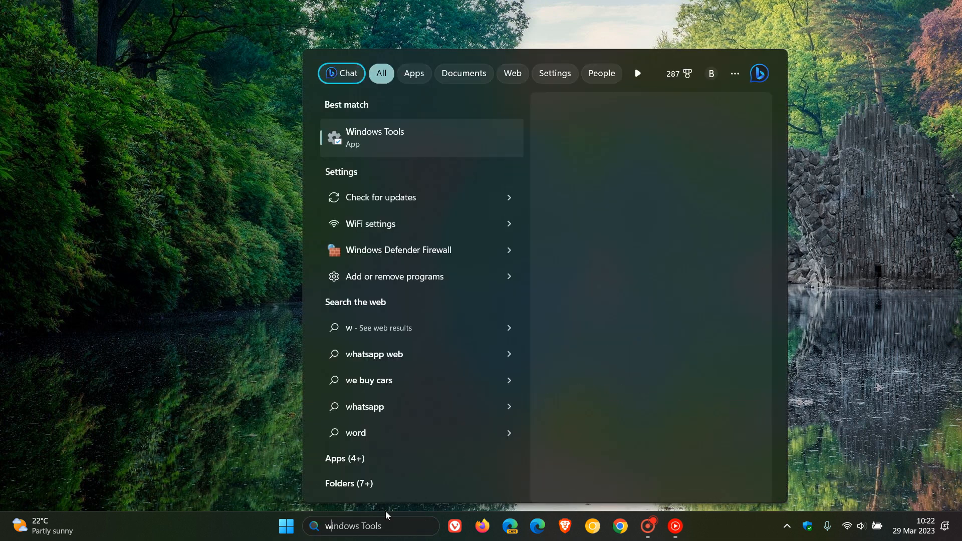
text(winver.exe)
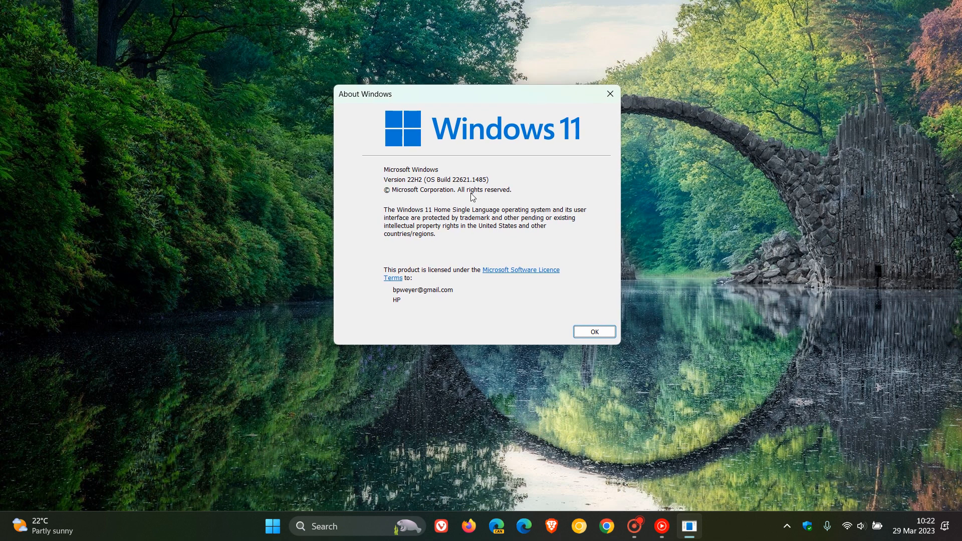
mouse_move(468, 193)
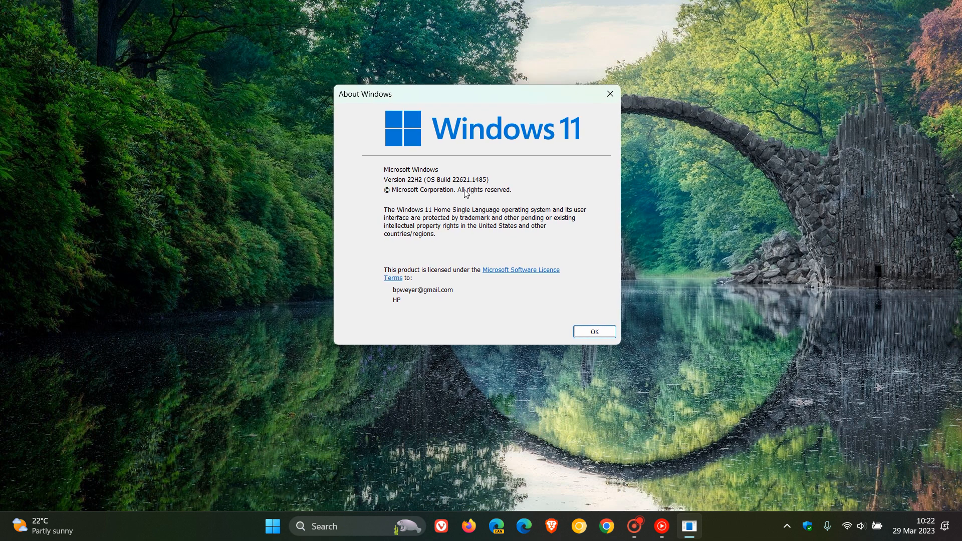
mouse_move(378, 184)
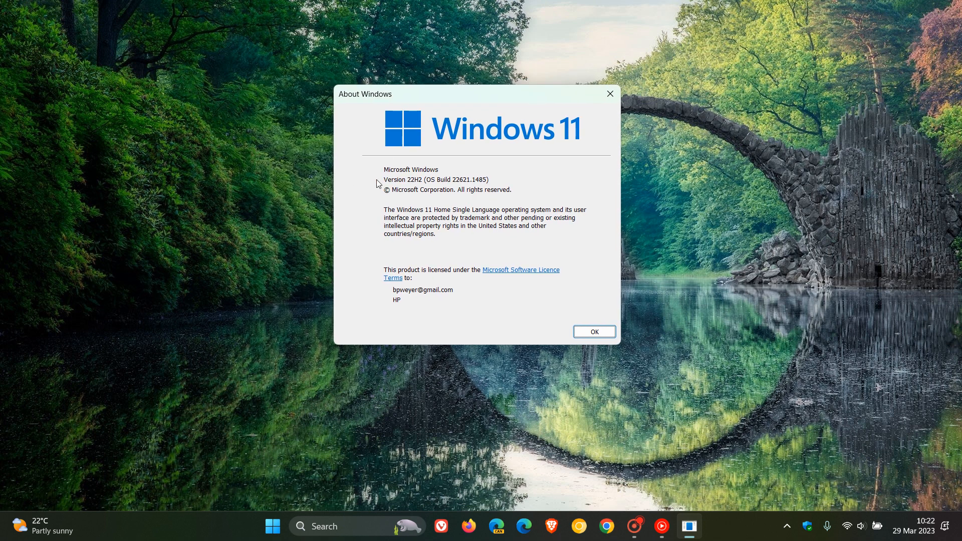
mouse_move(452, 195)
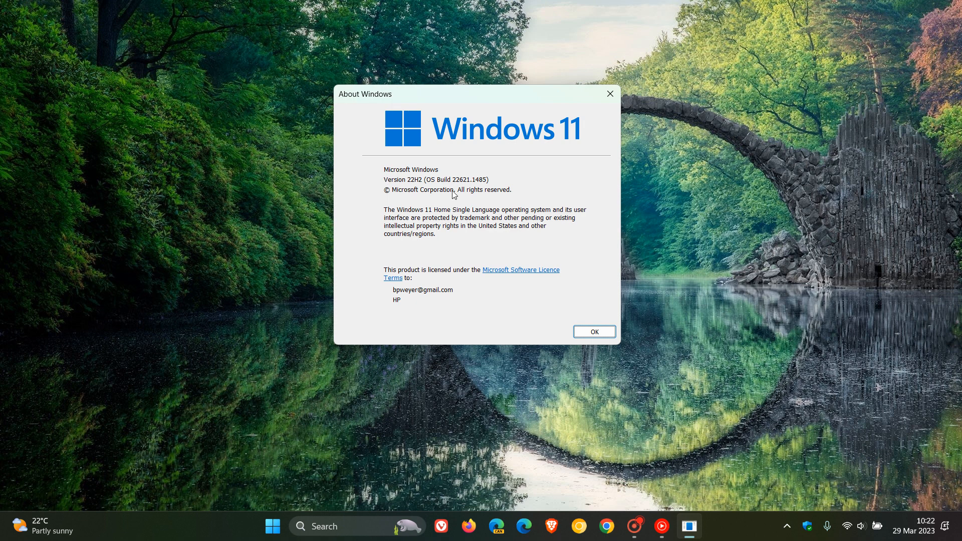
mouse_move(469, 195)
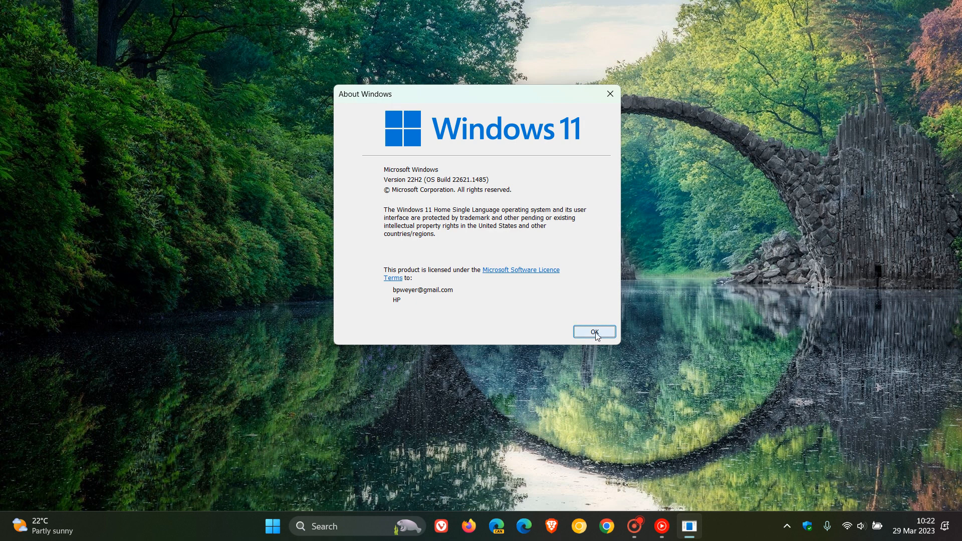
click(593, 331)
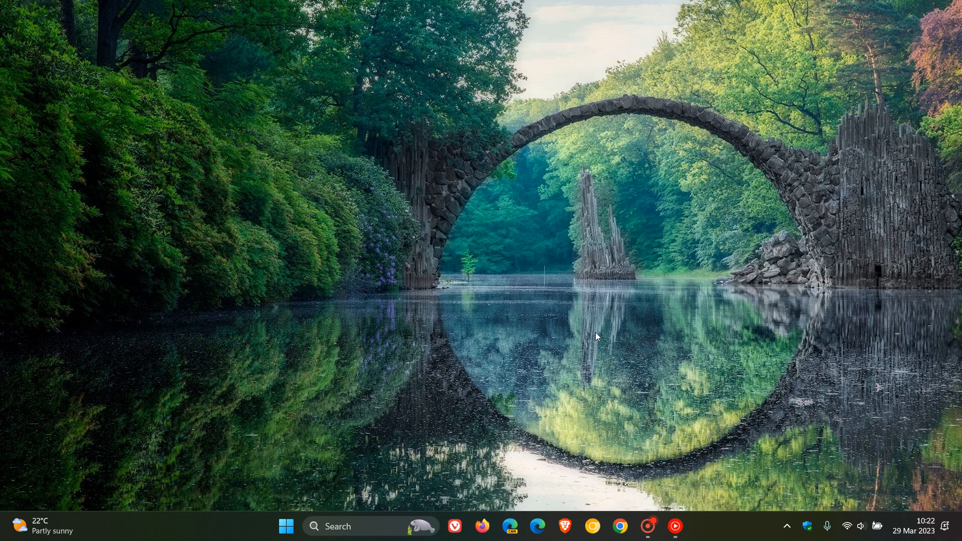
mouse_move(673, 278)
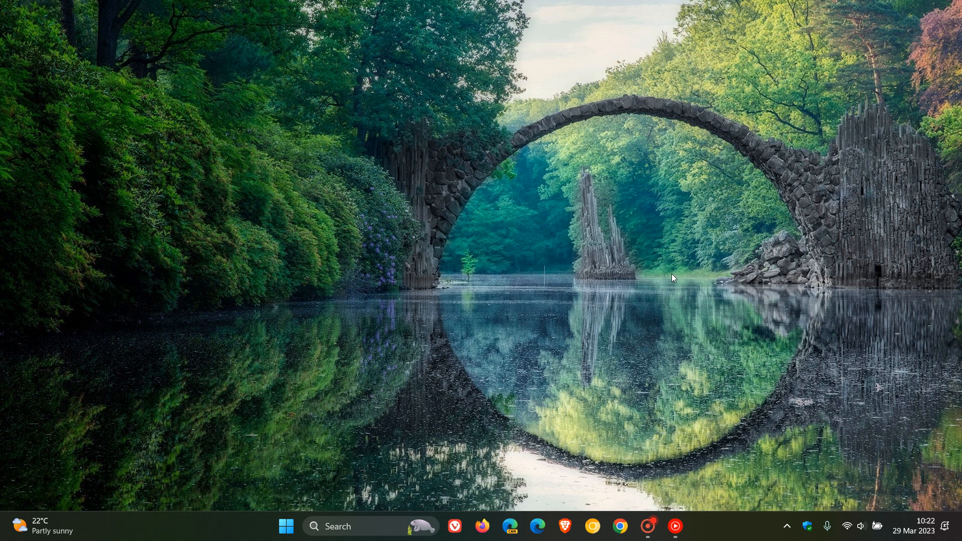